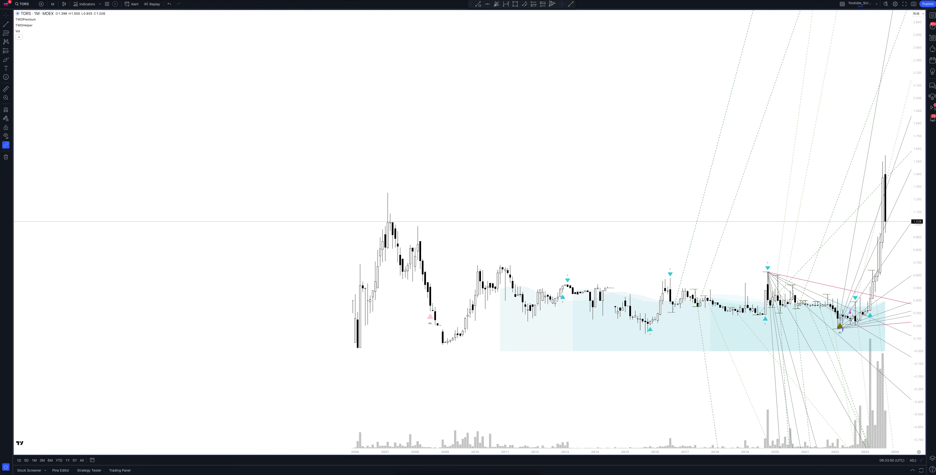
Show the TORS (MOEX) chart on the monthly timeframe with its signal markers
{"action": "left_click", "coordinate": [106, 4]}
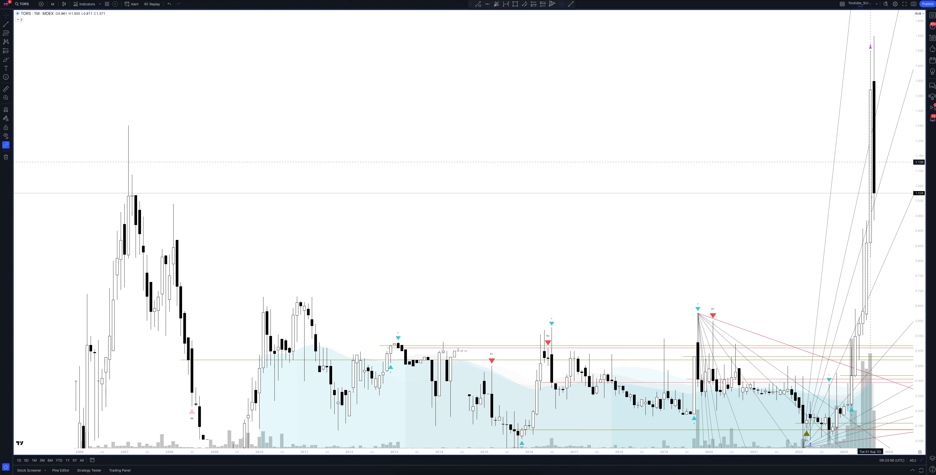
{"action": "mouse_move", "coordinate": [863, 314]}
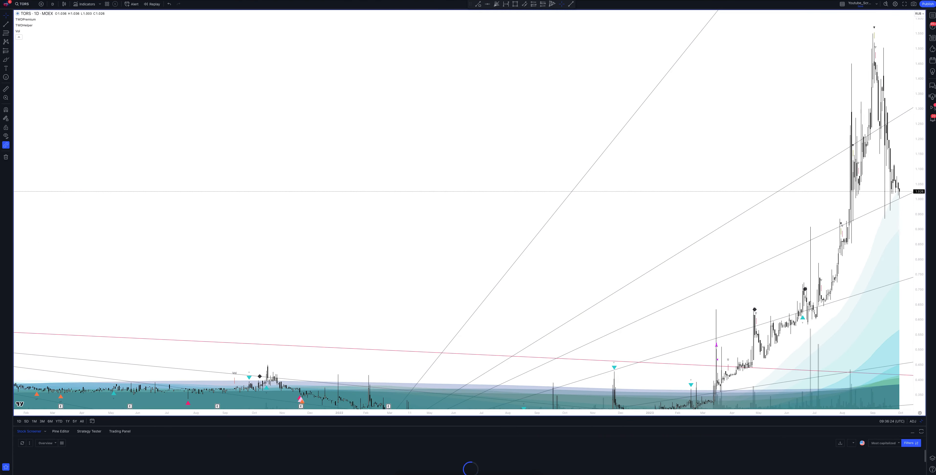
Show the Stock Screener panel beneath the TORS daily chart
{"action": "left_click", "coordinate": [88, 431]}
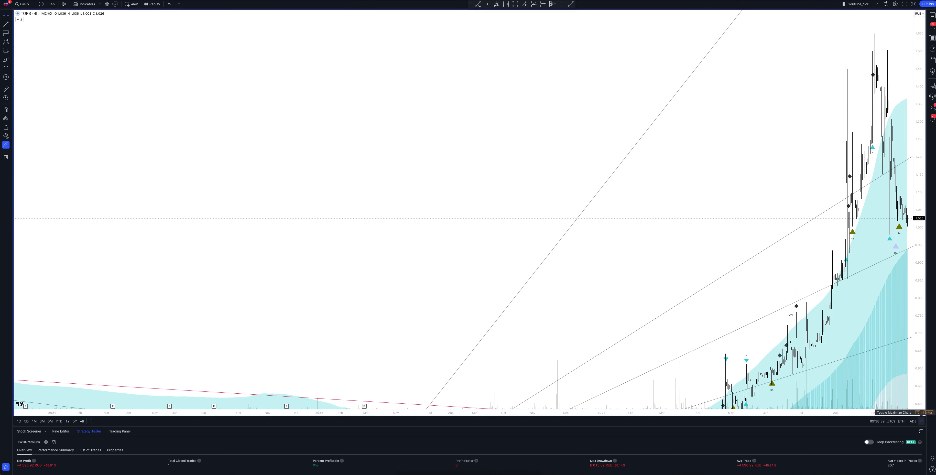
Switch TORS to the 1-hour timeframe and review the Strategy Tester overview
{"action": "left_click", "coordinate": [52, 3]}
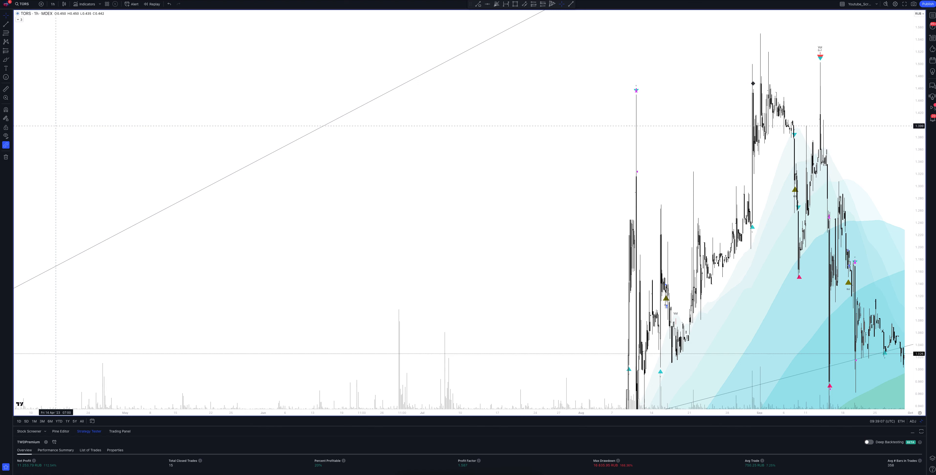
Switch TORS to the 2-hour timeframe, giving 12 closed trades in the tester
{"action": "left_click", "coordinate": [54, 4]}
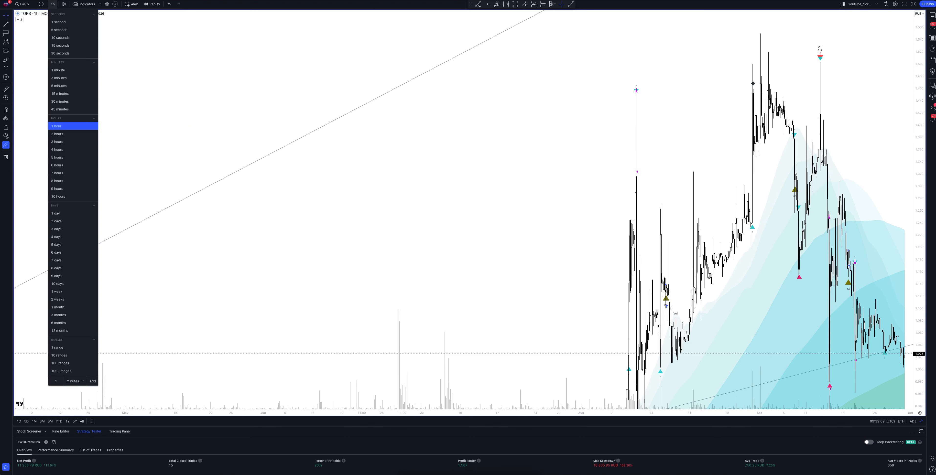
{"action": "left_click", "coordinate": [58, 134]}
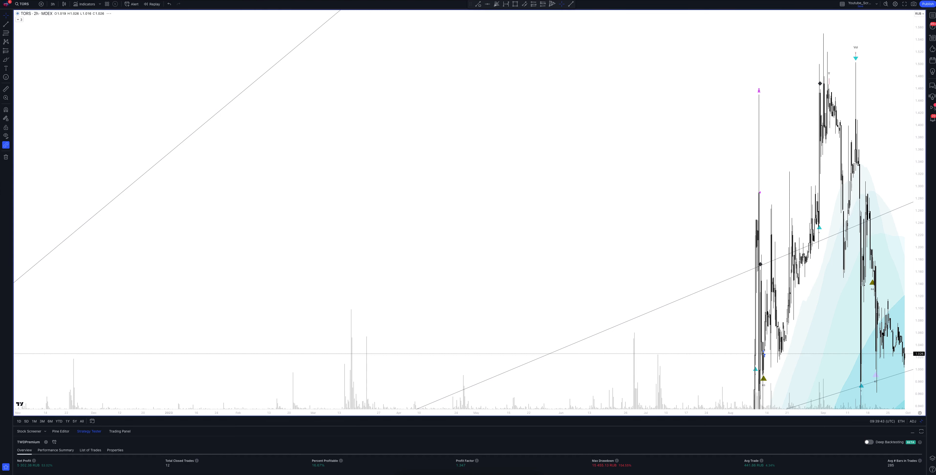
{"action": "left_click", "coordinate": [53, 5]}
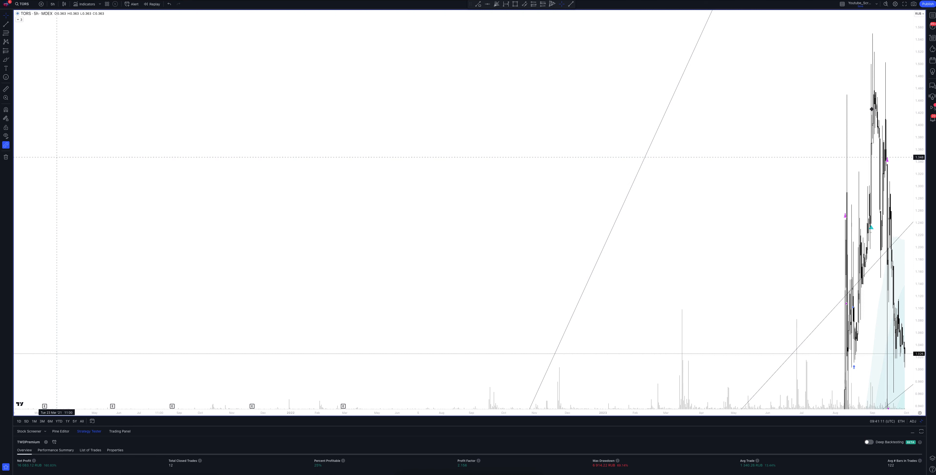
{"action": "left_click", "coordinate": [52, 5]}
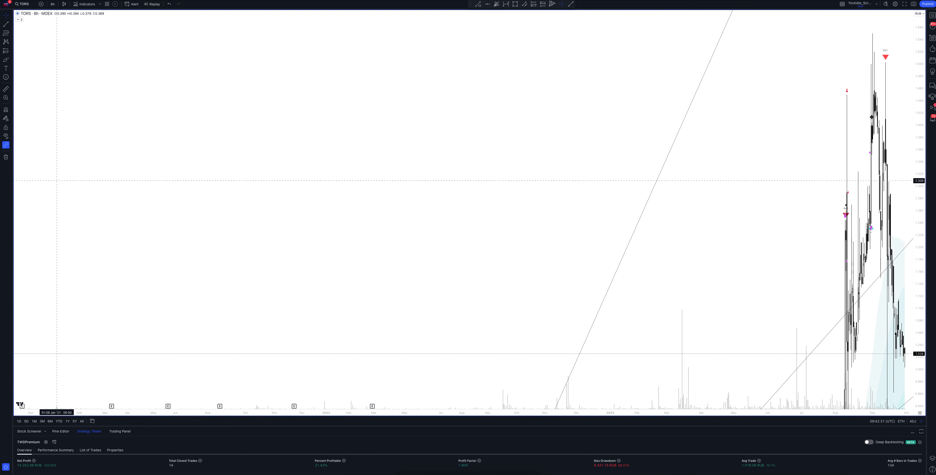
Reopen the timeframe list while TORS stays on the 8-hour interval
{"action": "left_click", "coordinate": [52, 4]}
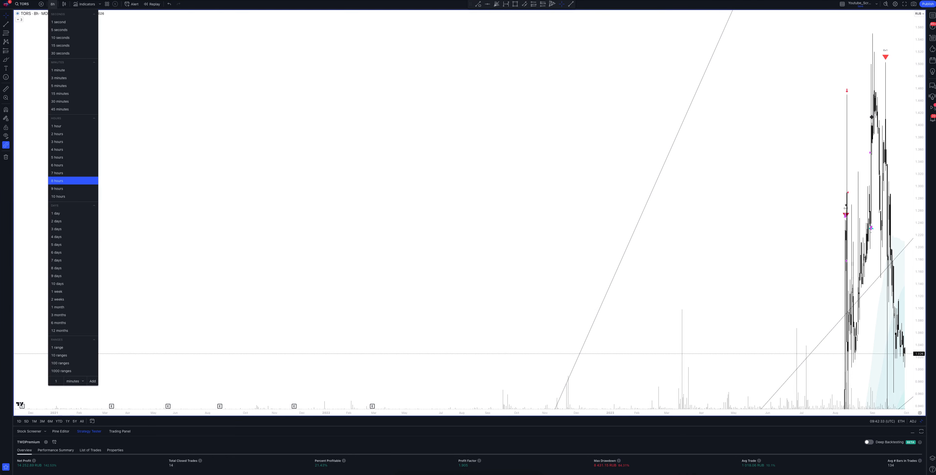